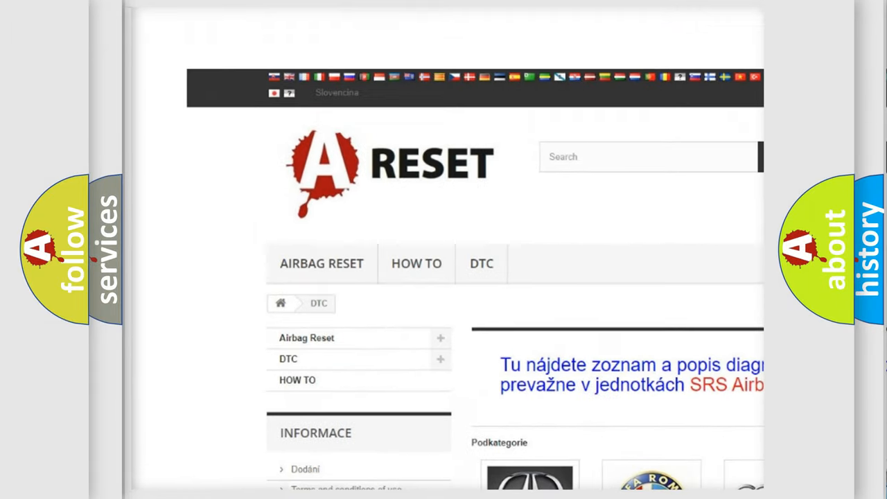
Scroll the DTC category grid down to the GMC tile and its subcategory code list
{"action": "scroll", "scroll_direction": "down", "scroll_amount": 3}
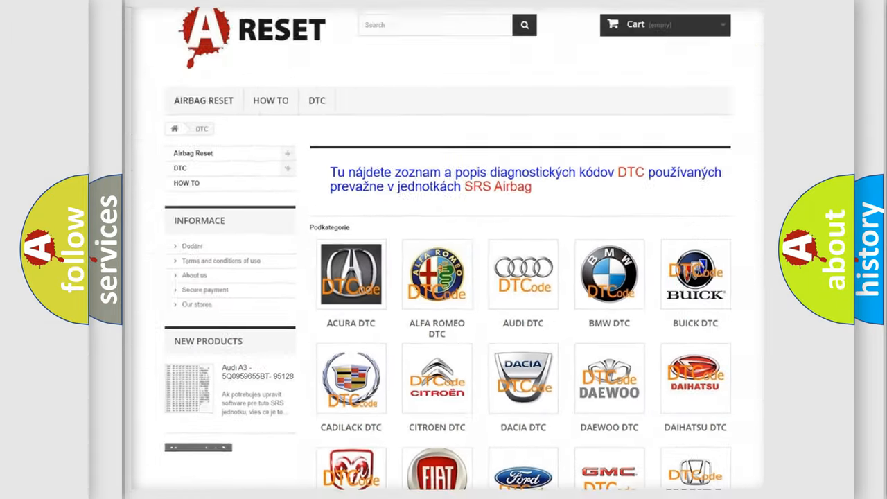
{"action": "scroll", "scroll_direction": "down", "scroll_amount": 3}
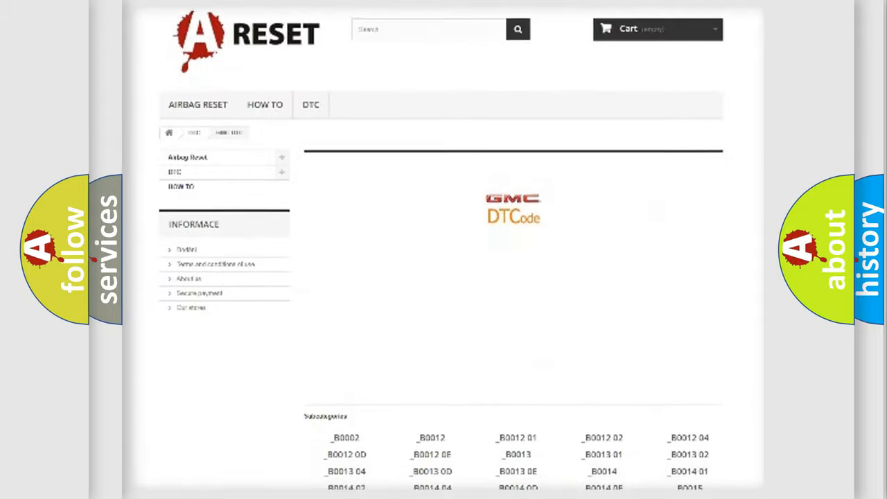
{"action": "scroll", "scroll_direction": "down", "scroll_amount": 3}
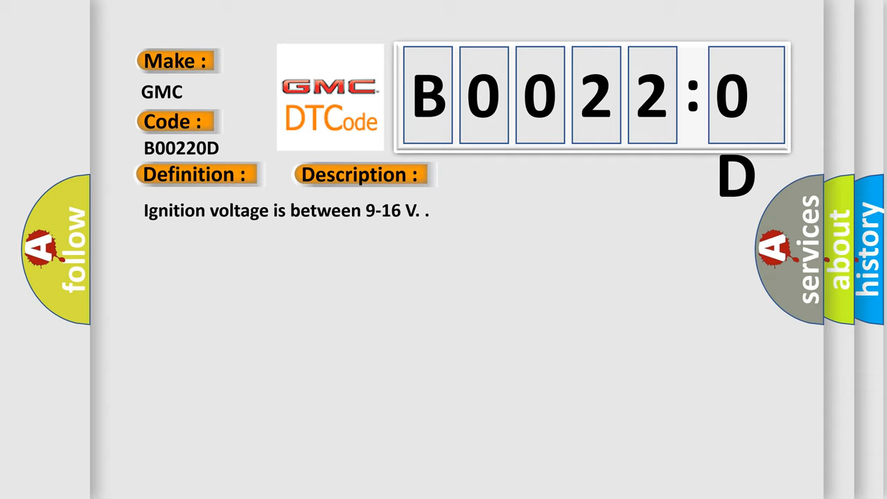
Show the B00220D cause: deployment loop resistance above 3.9 ohms for 120 milliseconds
{"action": "left_click", "coordinate": [508, 175]}
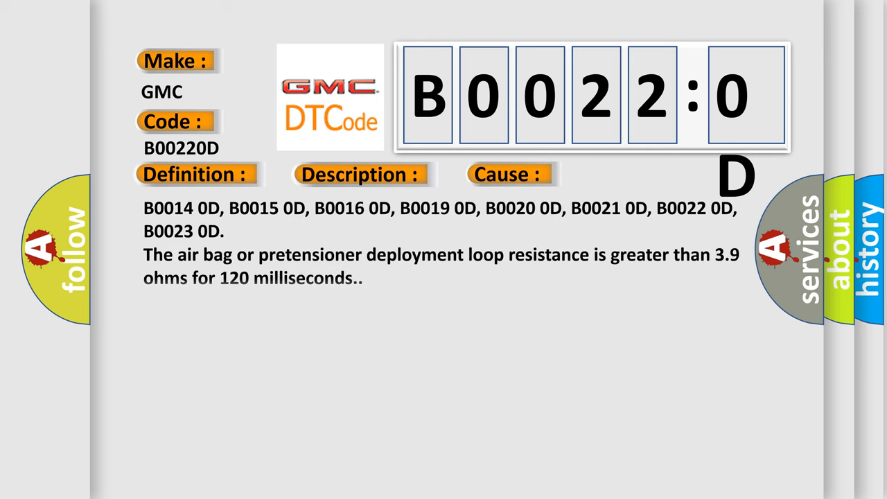